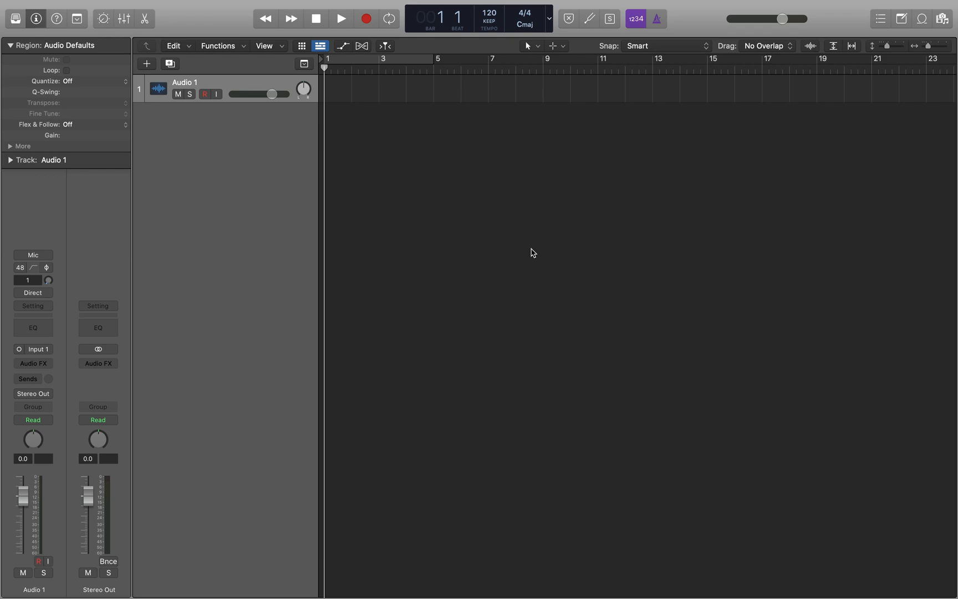
mouse_move(530, 250)
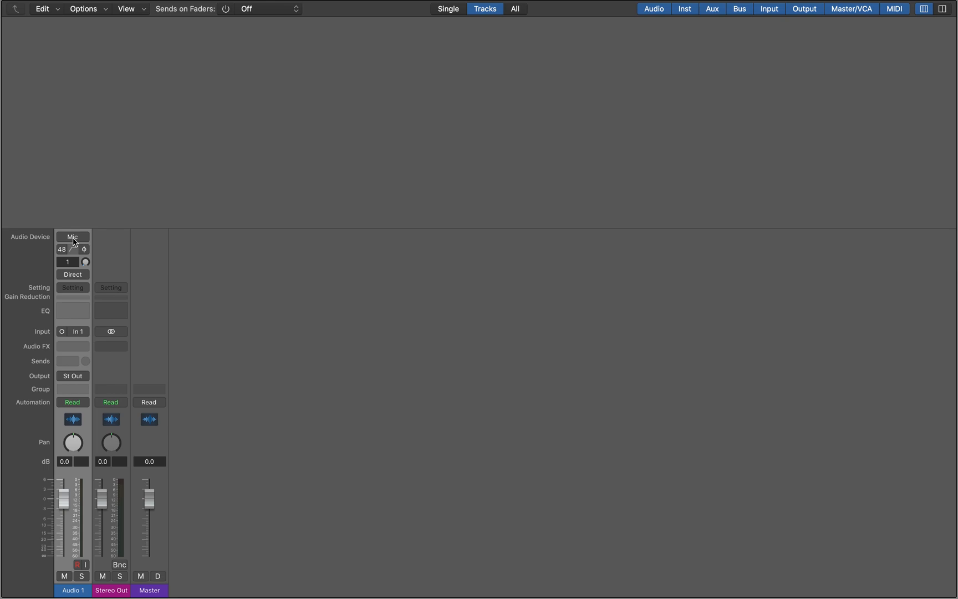
mouse_move(63, 255)
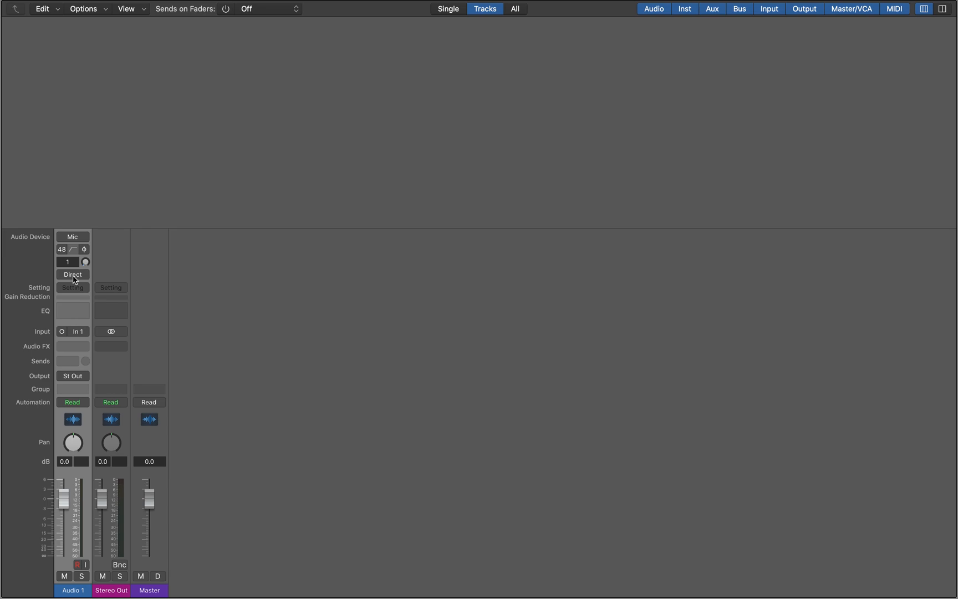
mouse_move(74, 291)
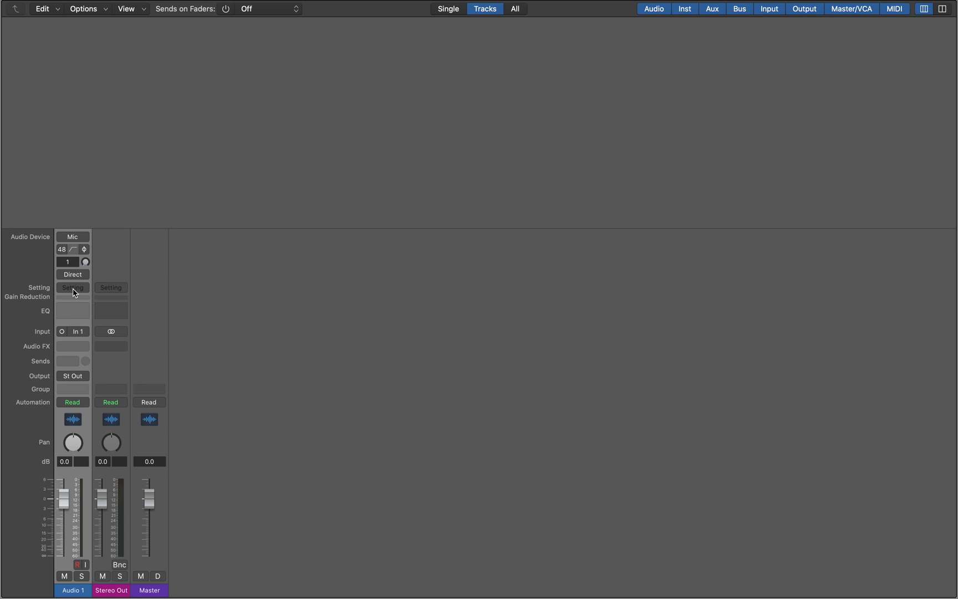
mouse_move(74, 301)
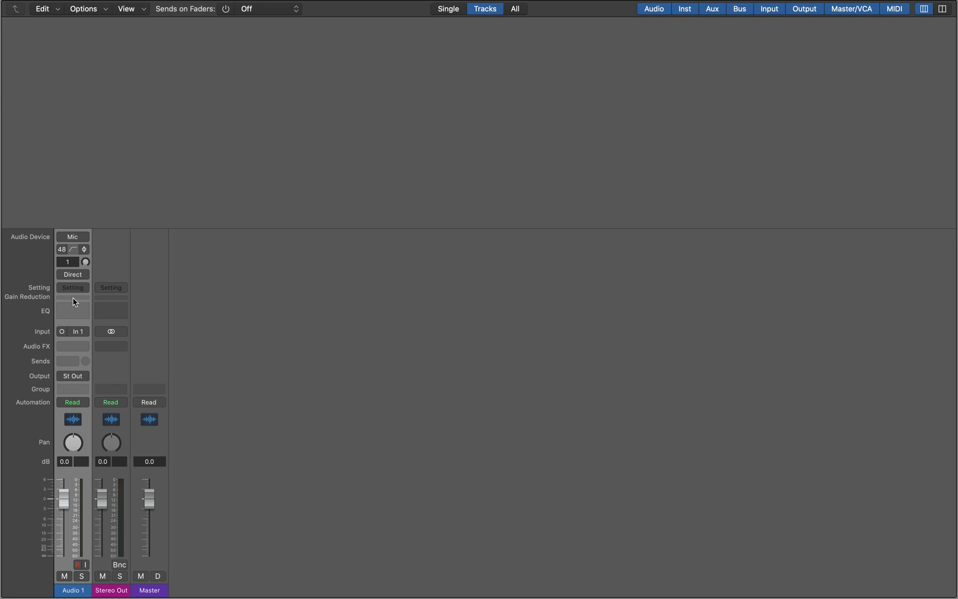
mouse_move(63, 336)
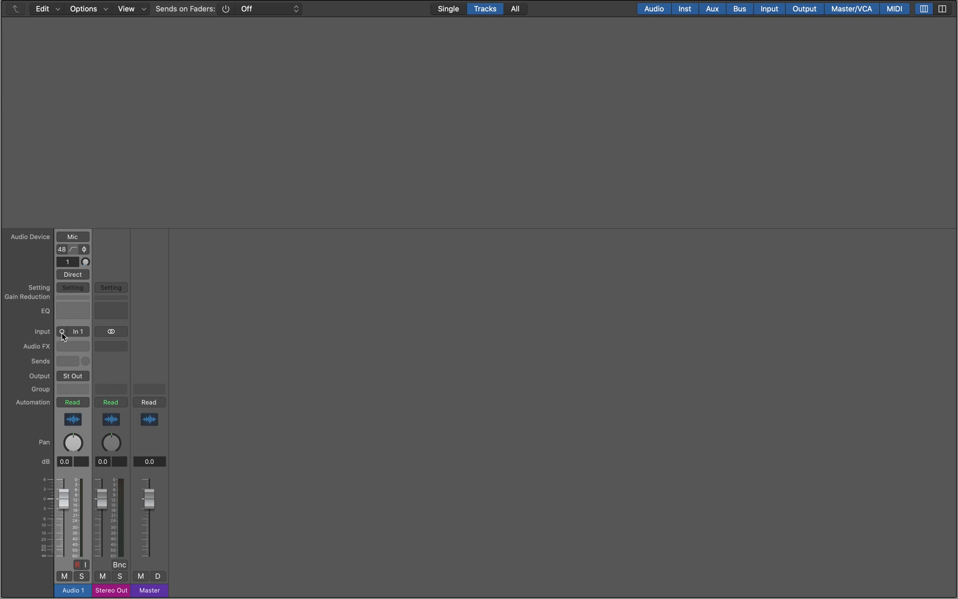
mouse_move(77, 332)
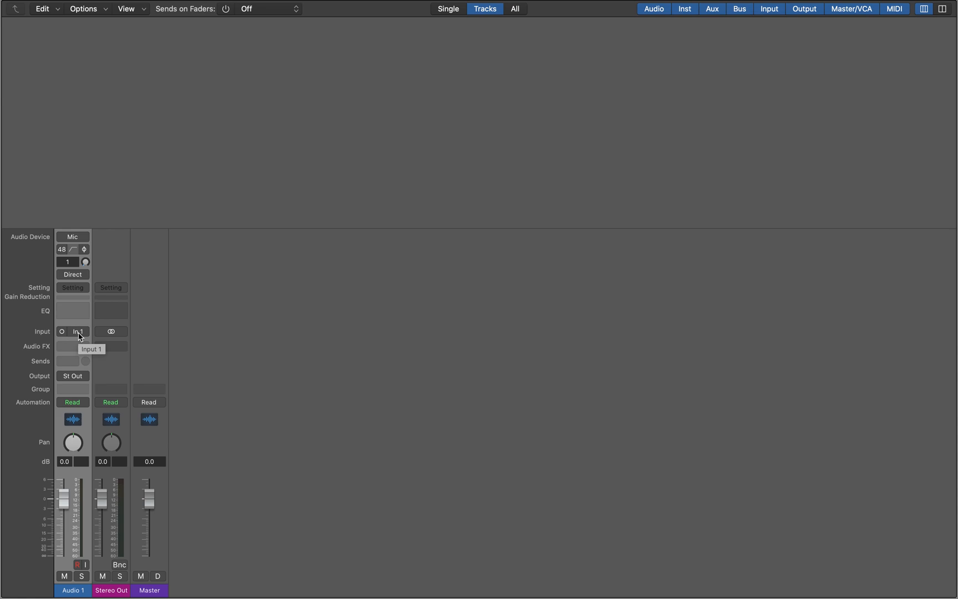
Set Audio 1's input slot to No Input.
click(78, 331)
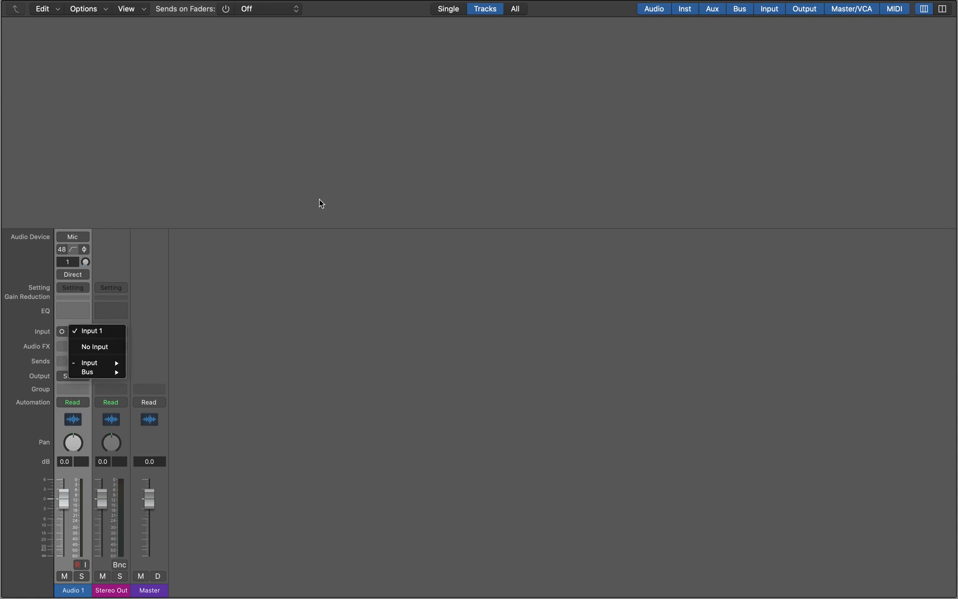
click(90, 331)
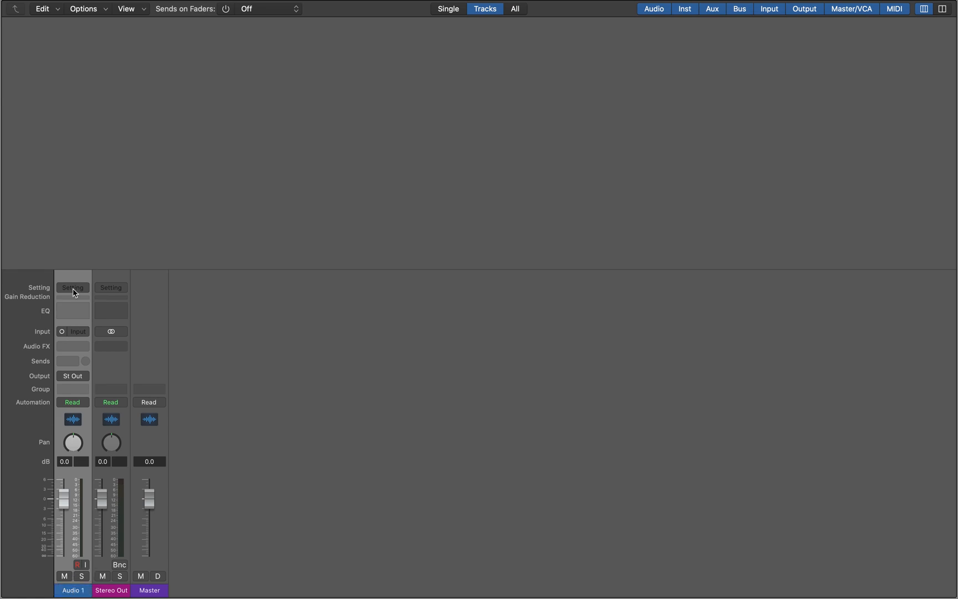
mouse_move(73, 301)
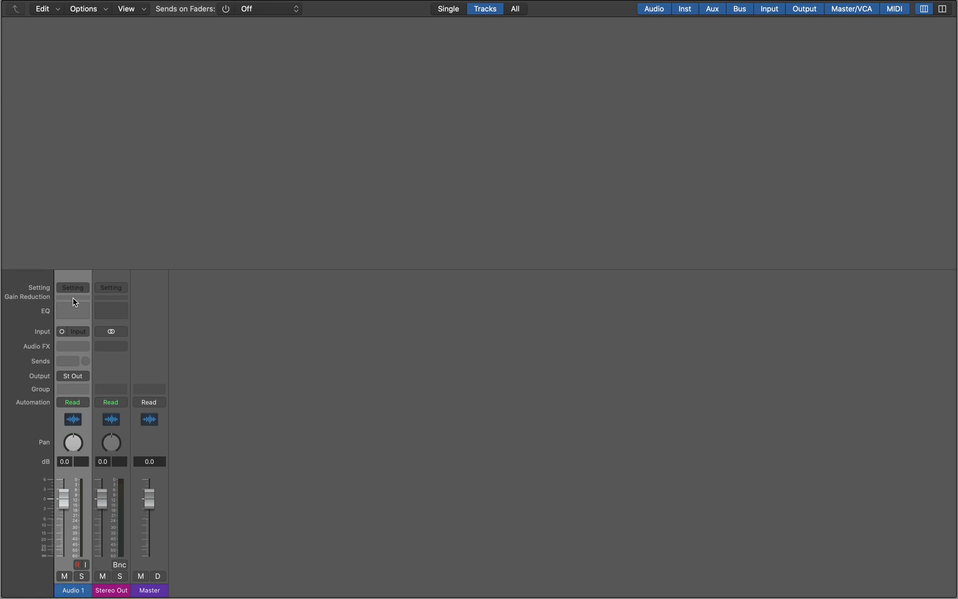
mouse_move(78, 334)
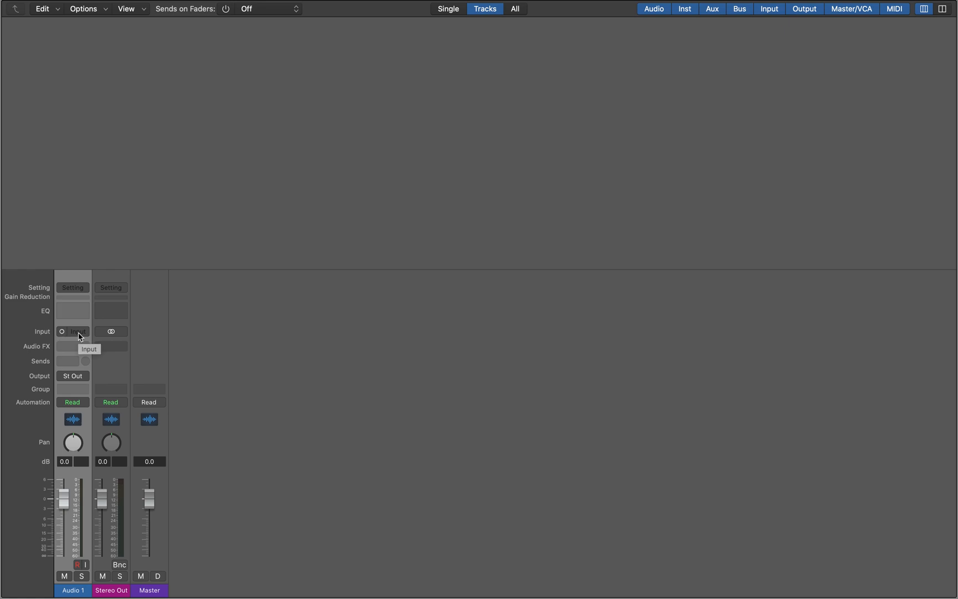
Set Audio 1's input slot back to Input 1.
click(73, 332)
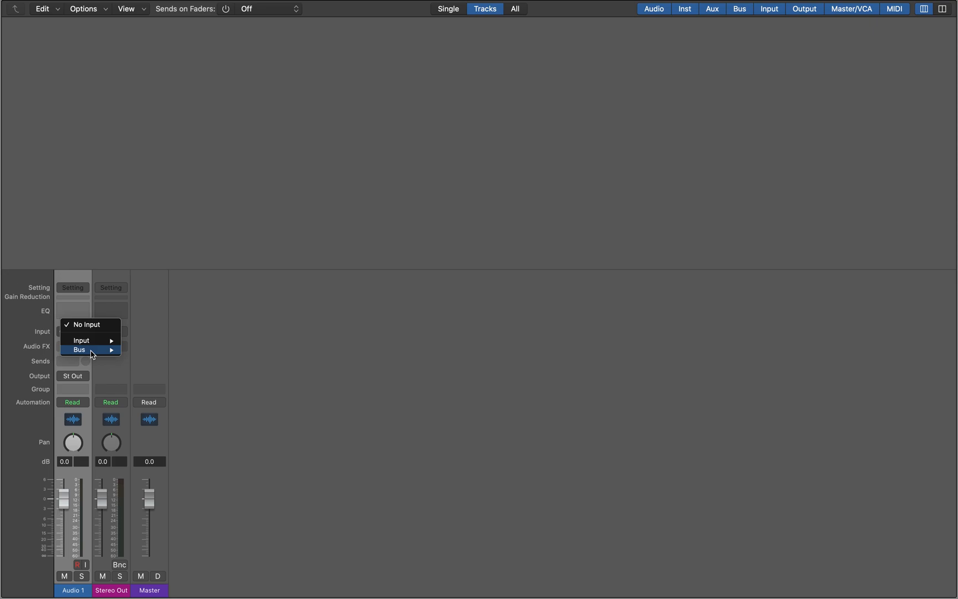
mouse_move(82, 340)
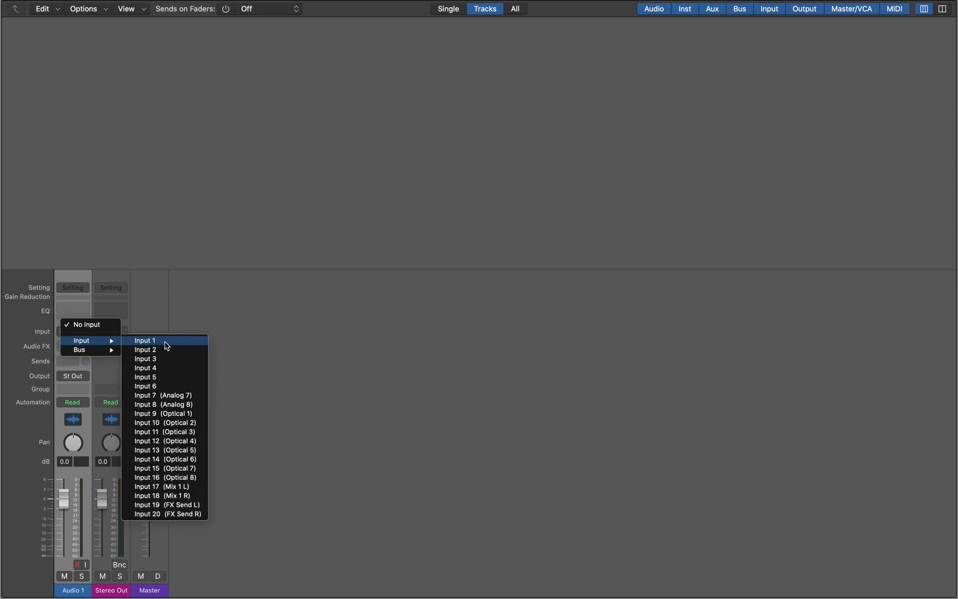
click(145, 341)
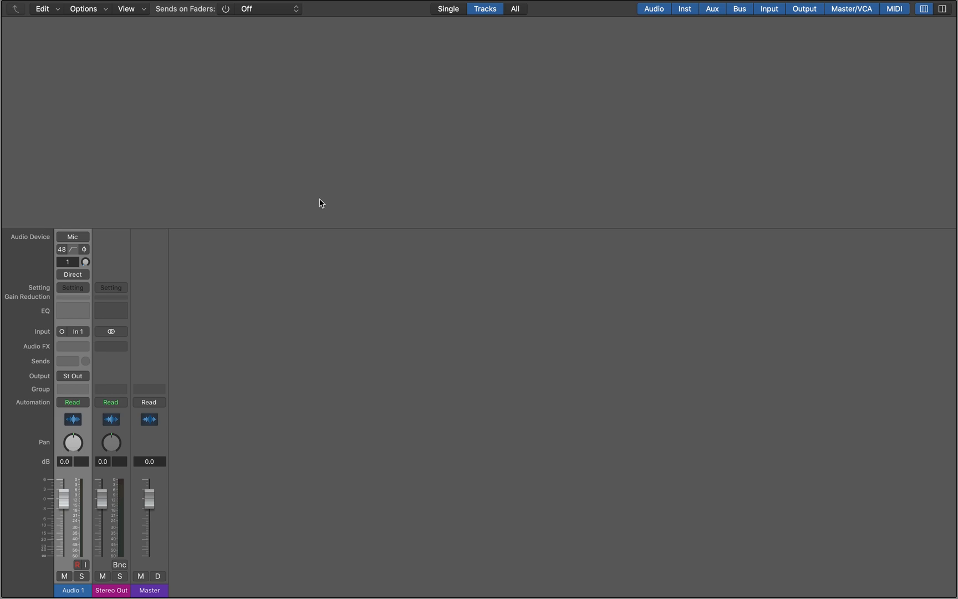
mouse_move(482, 10)
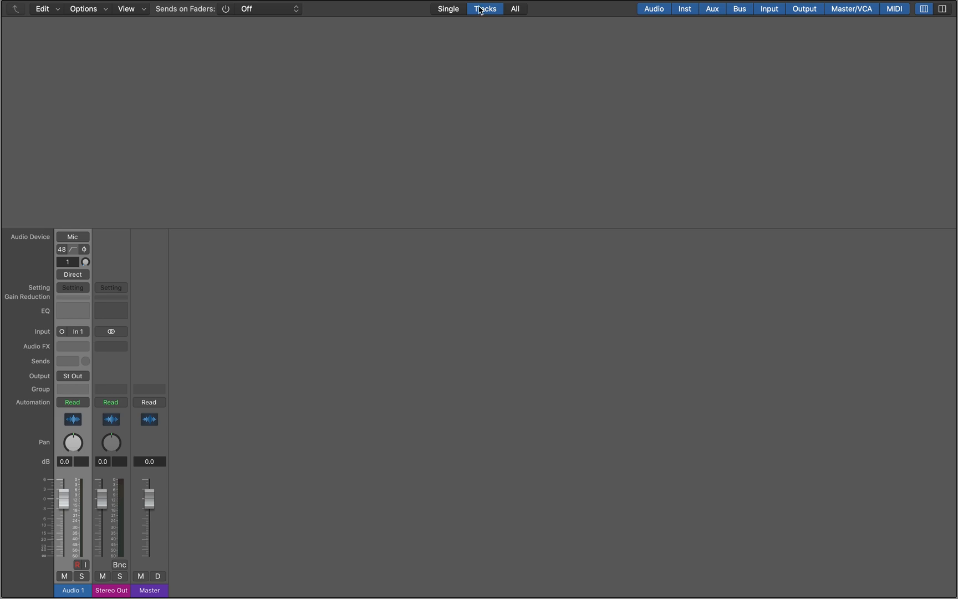
mouse_move(322, 11)
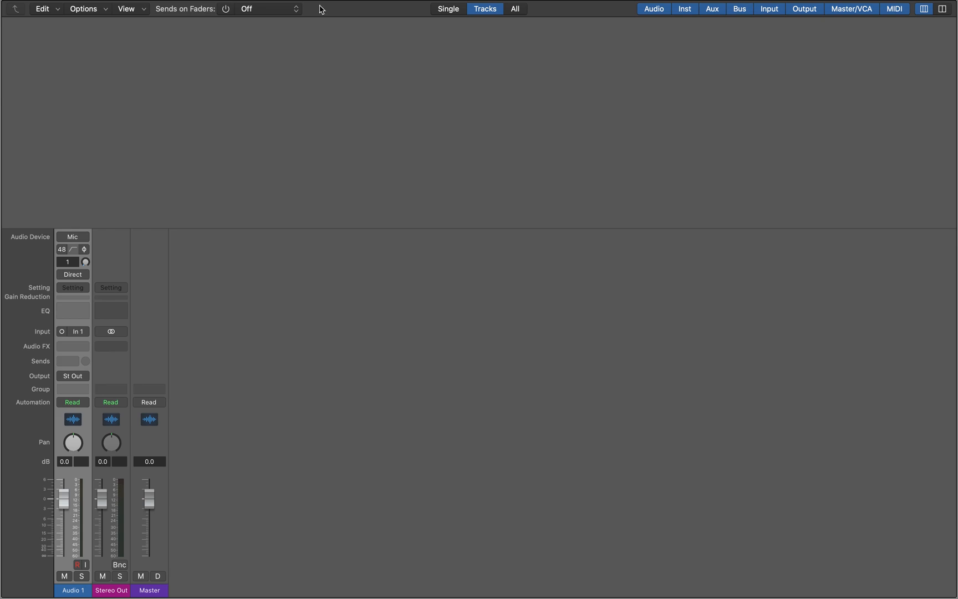
mouse_move(47, 14)
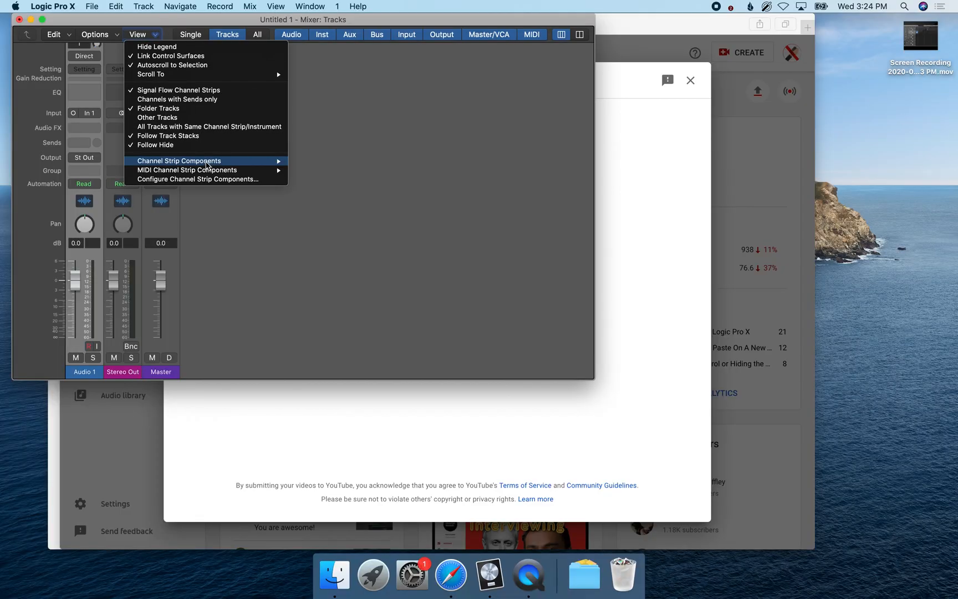
mouse_move(206, 182)
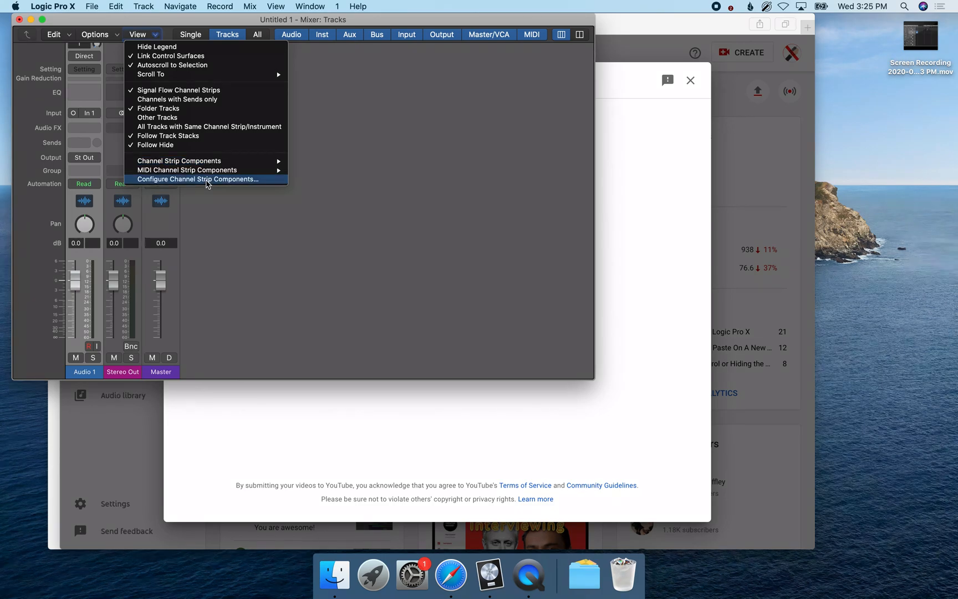
mouse_move(208, 174)
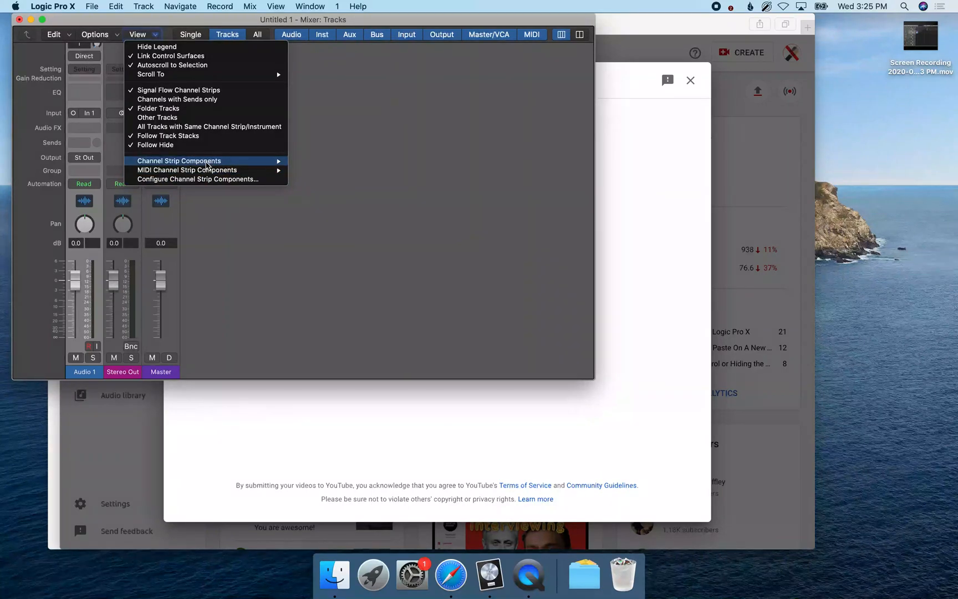
mouse_move(179, 160)
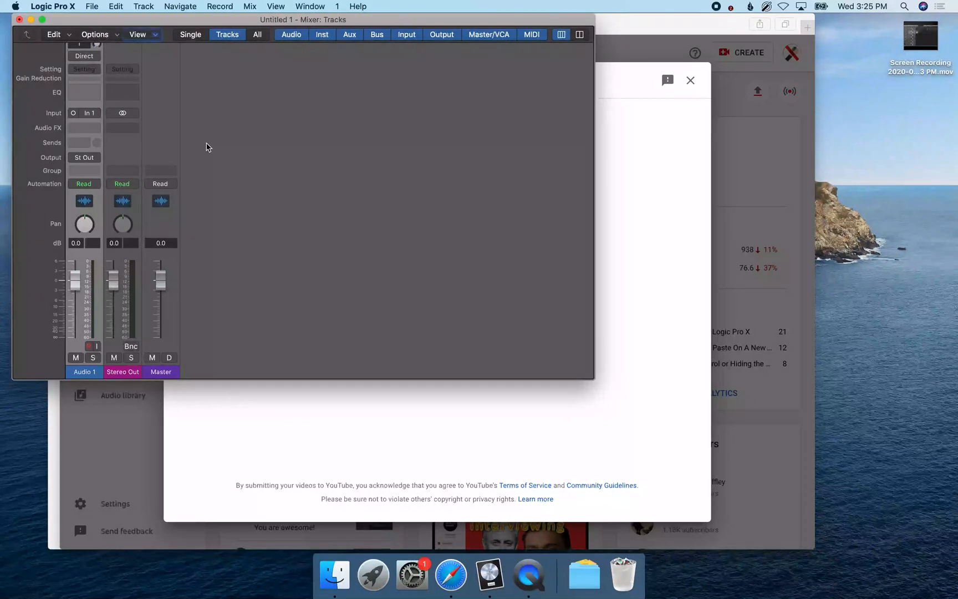
mouse_move(305, 271)
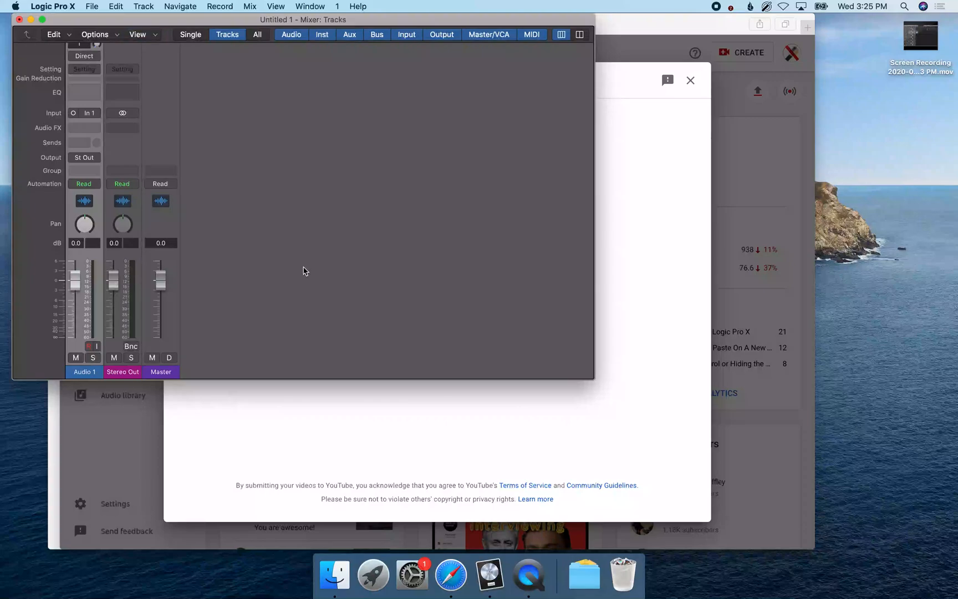
mouse_move(85, 260)
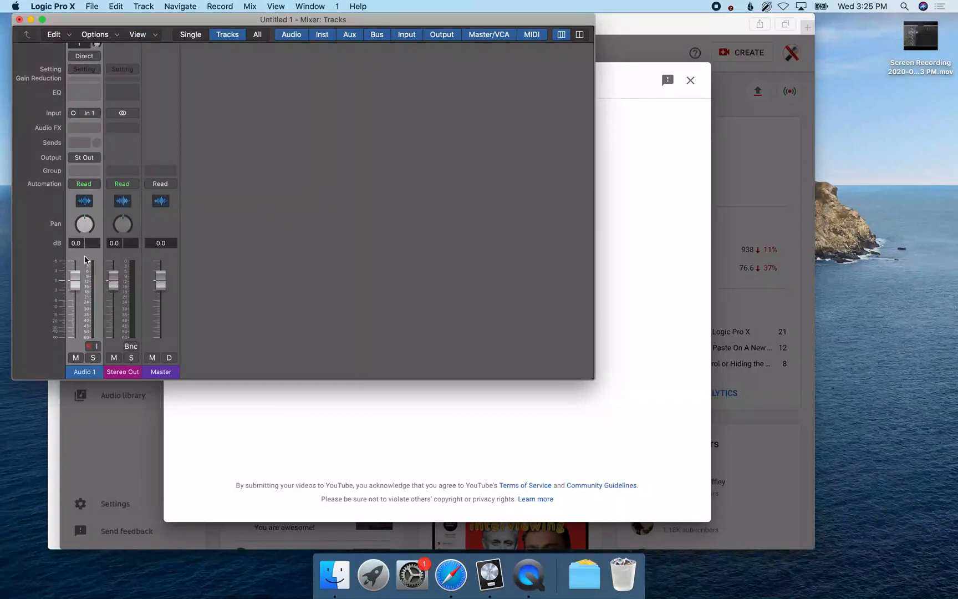
Show Audio 1's input level menu (+4dBu, -10dBV, Mic, Instrument).
click(83, 371)
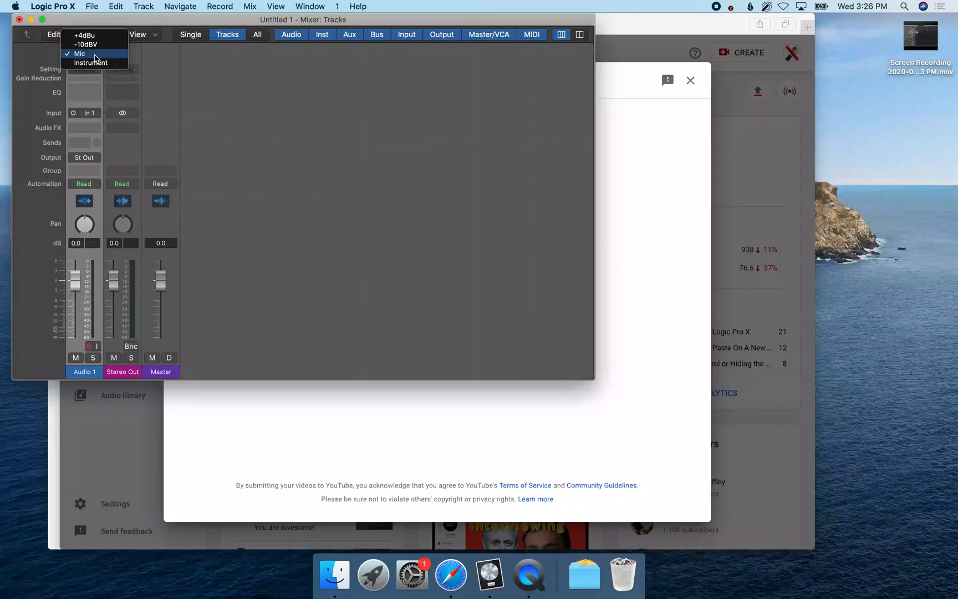
Keep Audio 1 on Mic, turn on input monitoring, and close the level menu.
click(85, 52)
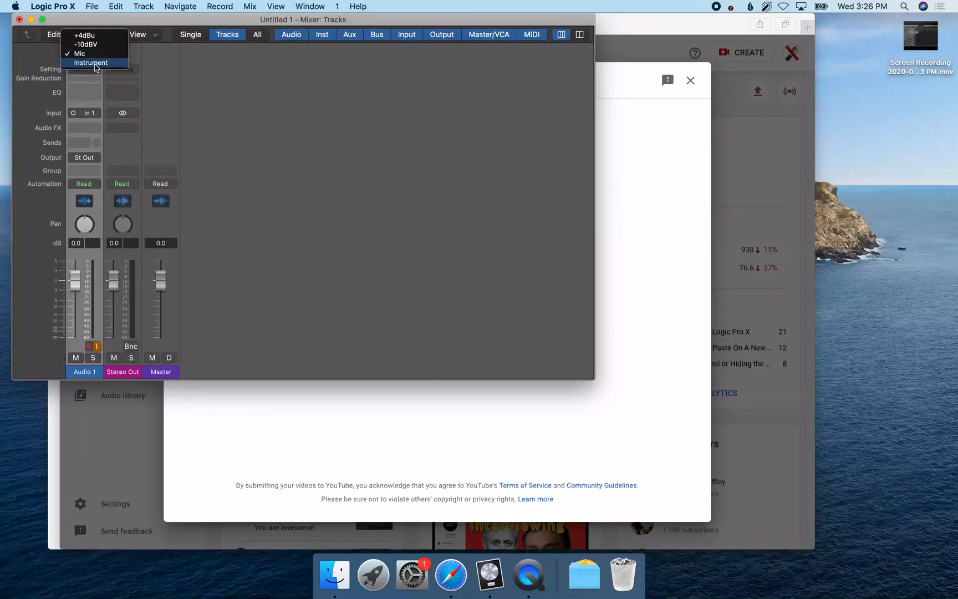
click(90, 62)
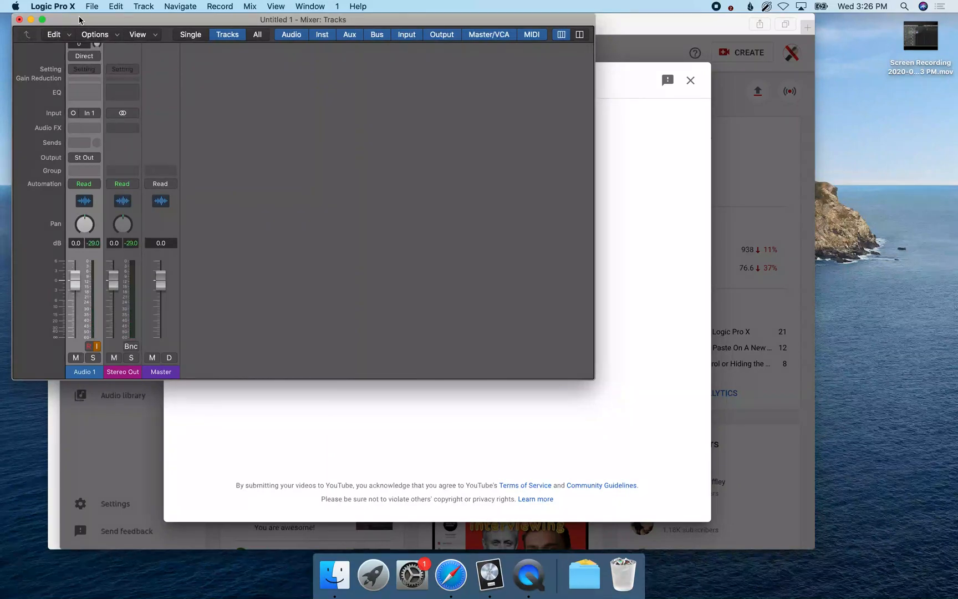
mouse_move(72, 33)
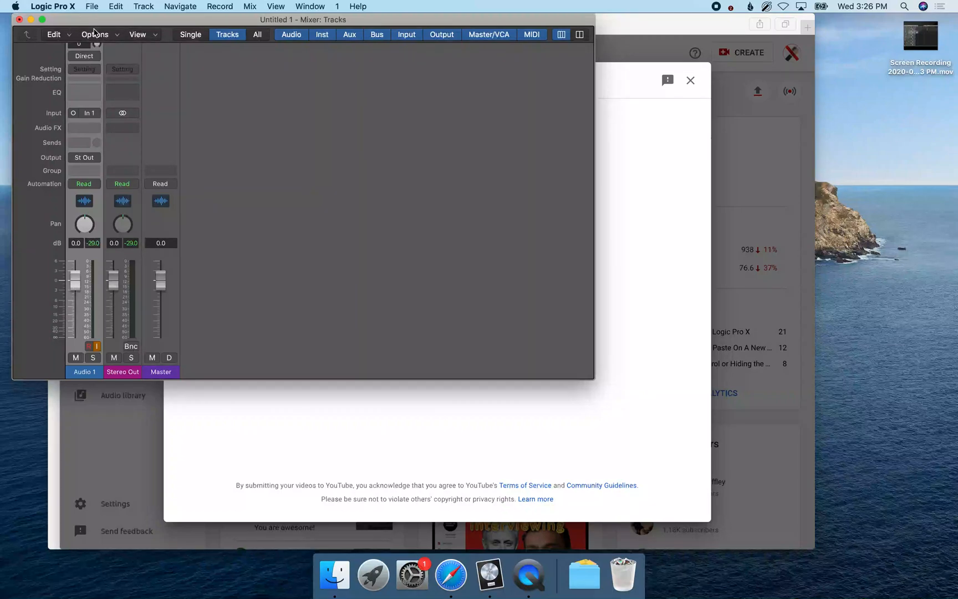
mouse_move(83, 50)
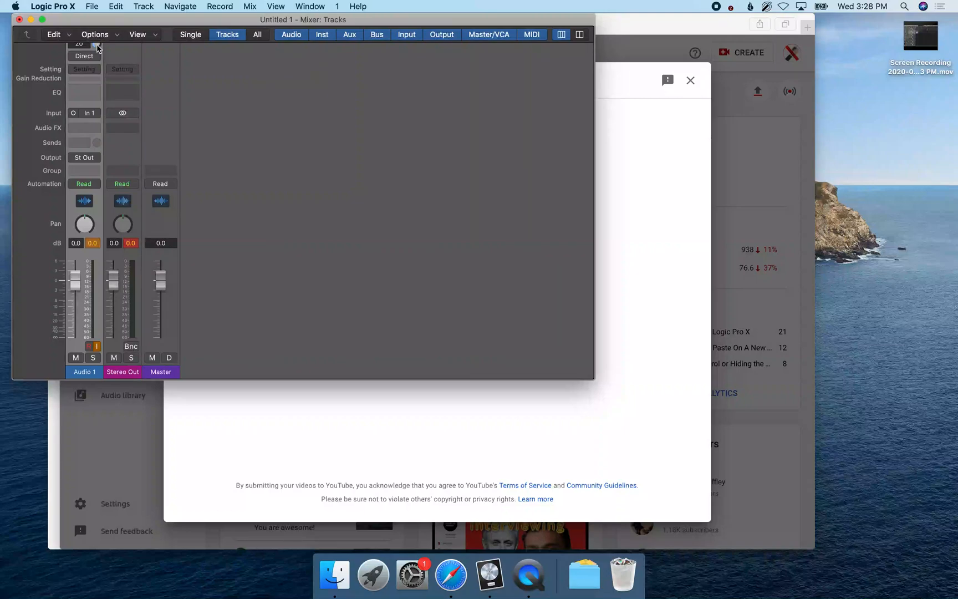
mouse_move(83, 45)
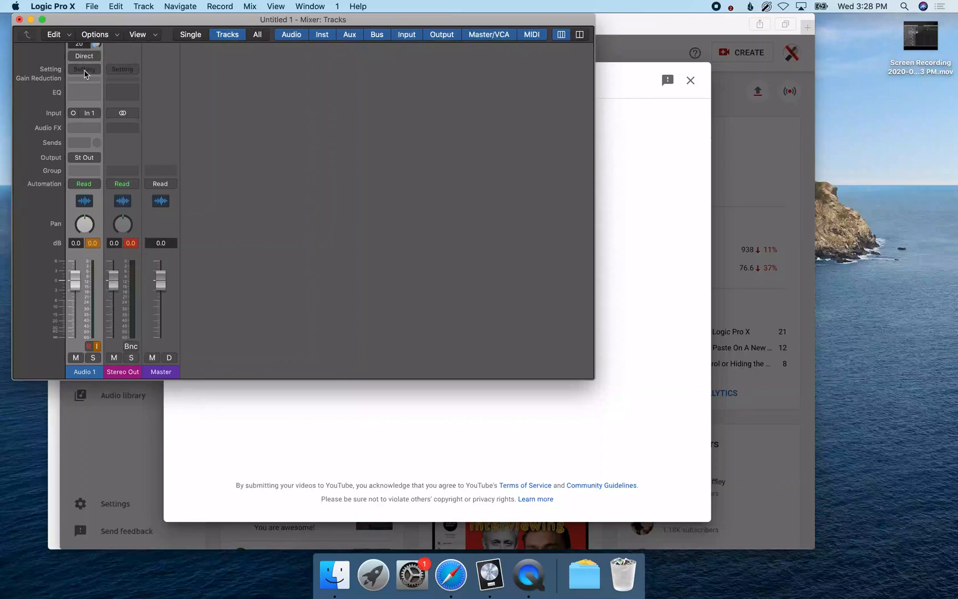
mouse_move(91, 117)
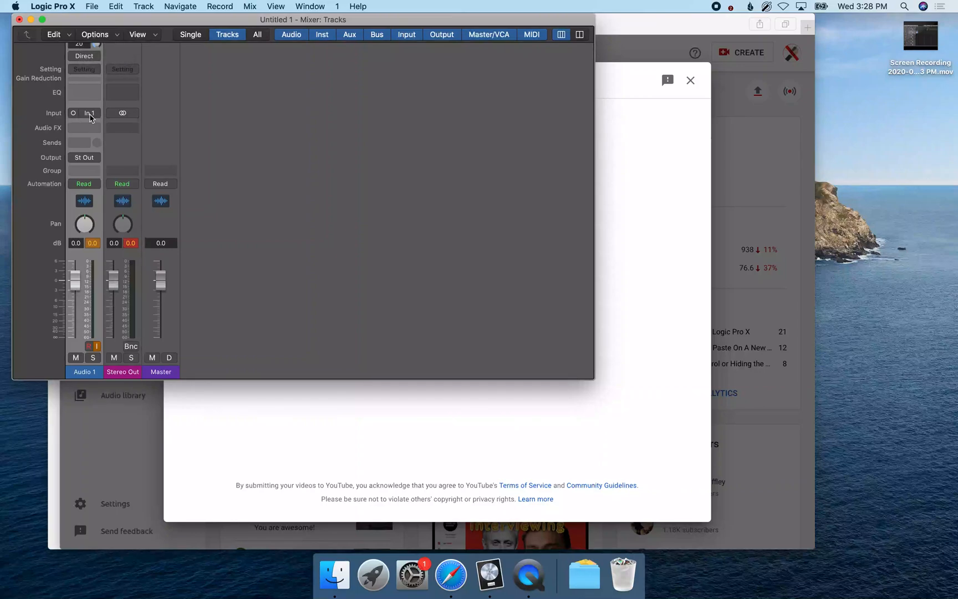
Bring up the input source choices for Audio 1.
click(84, 112)
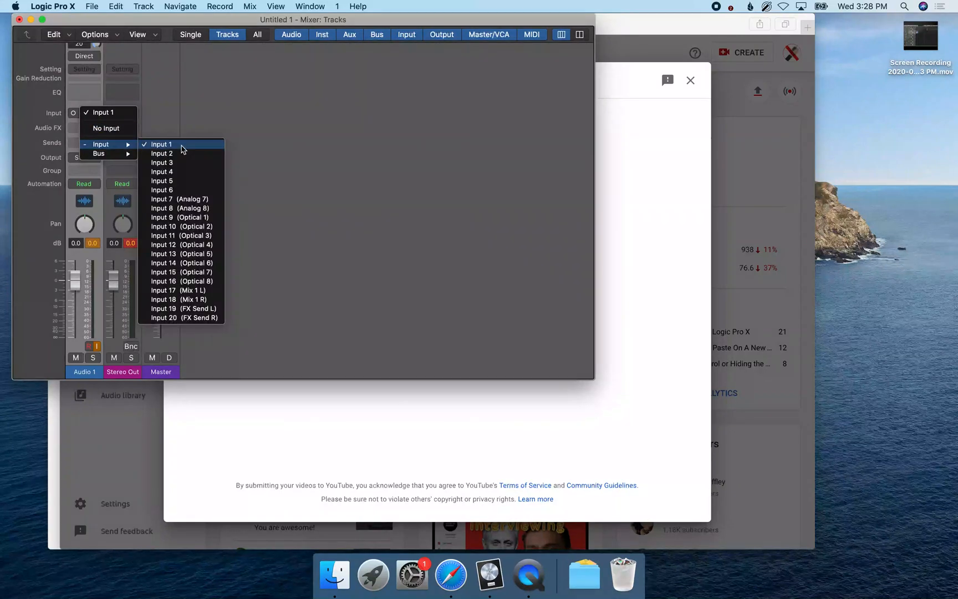
Switch Audio 1's input from Input 1 to Input 2.
click(162, 154)
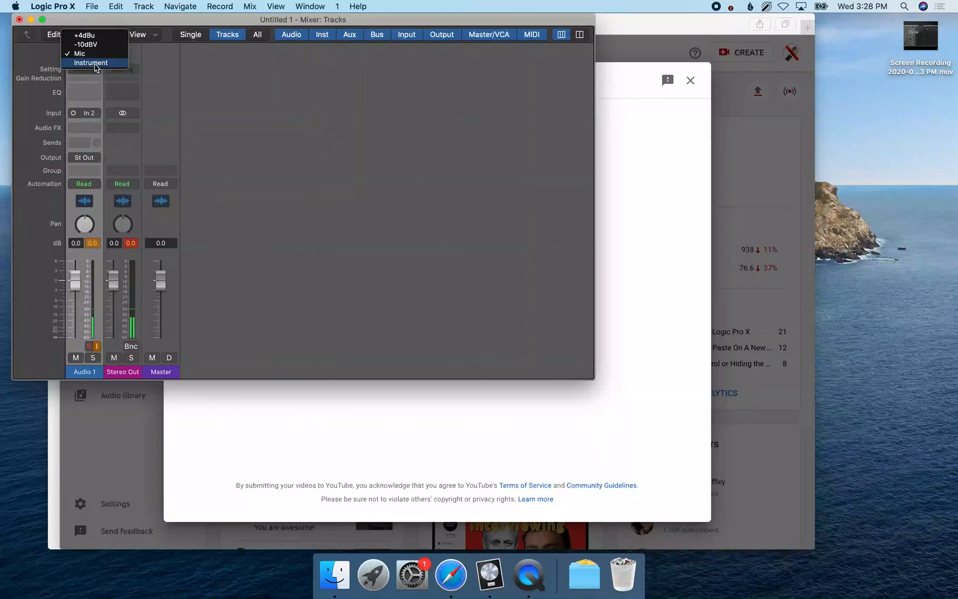
mouse_move(94, 54)
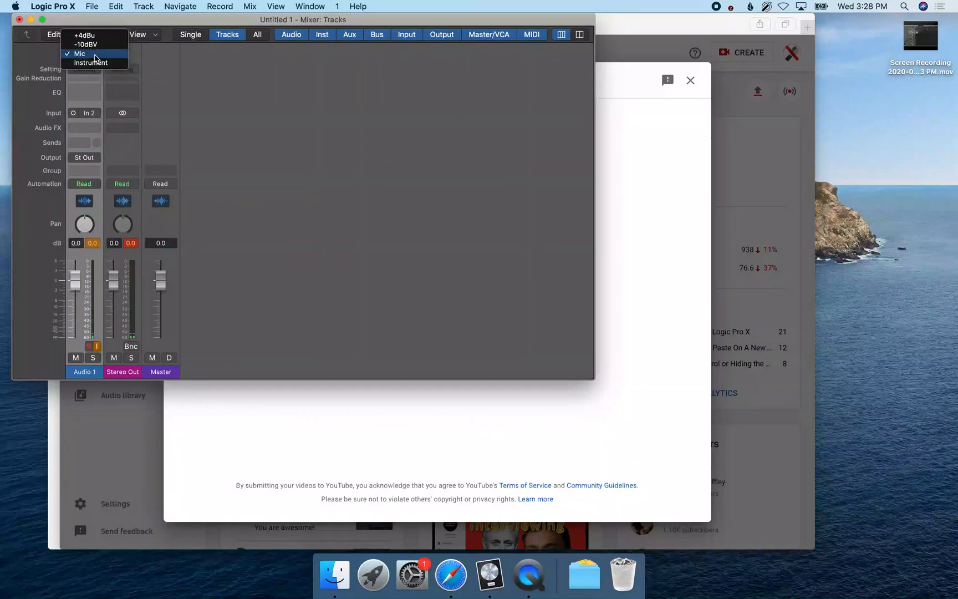
Choose Mic as Audio 1's input type.
click(91, 54)
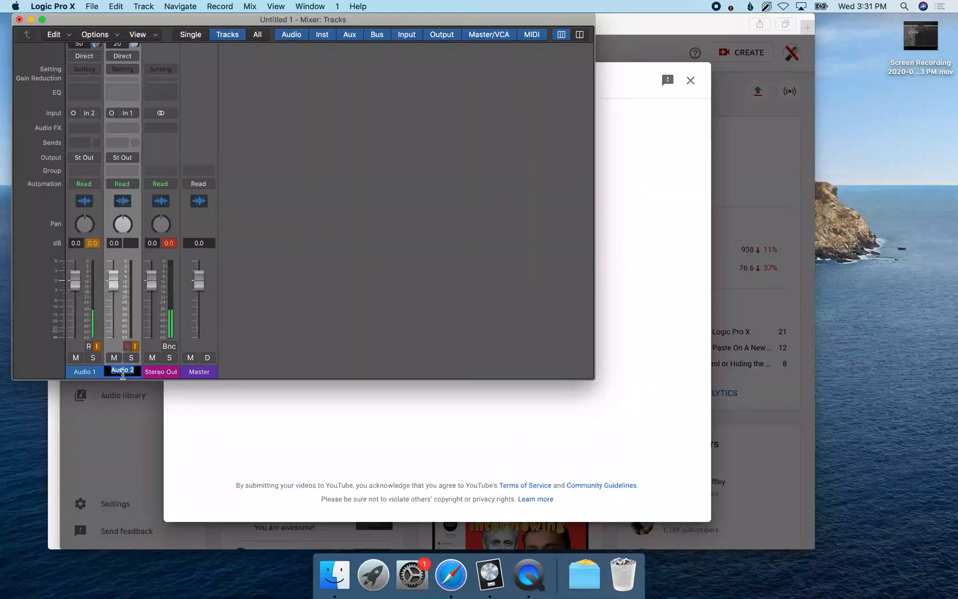
mouse_move(122, 371)
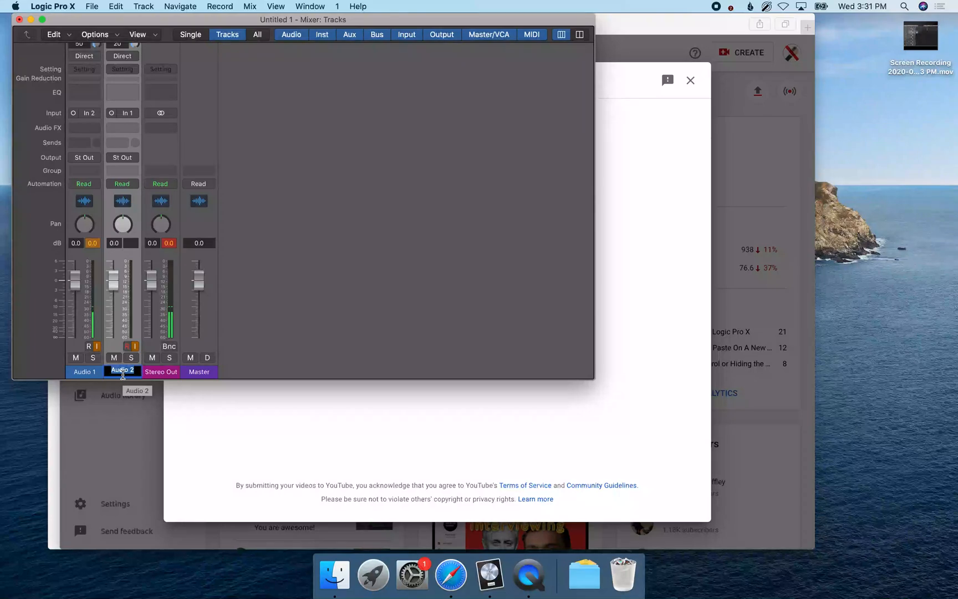
mouse_move(118, 19)
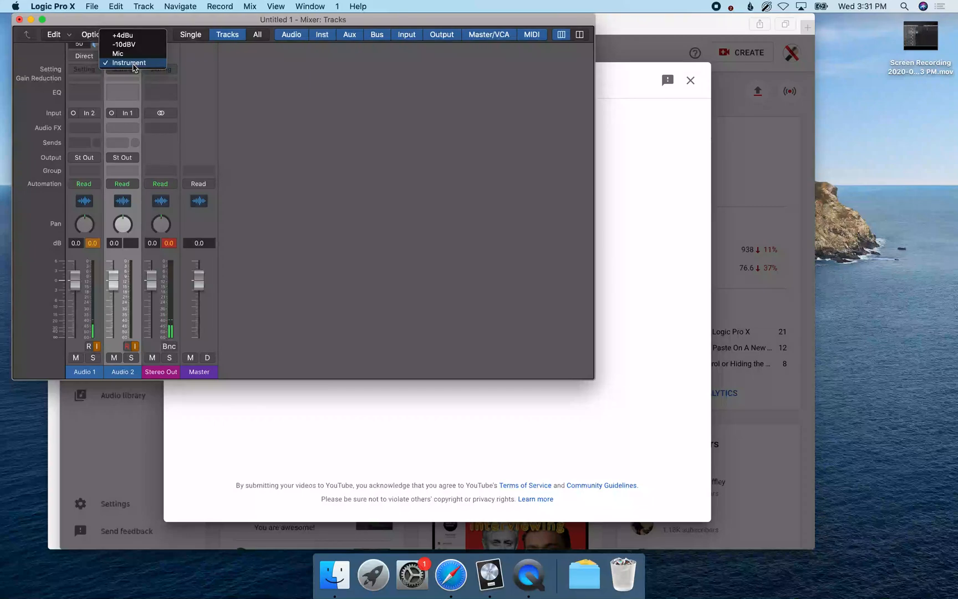
Choose Instrument as Audio 2's input type.
click(124, 56)
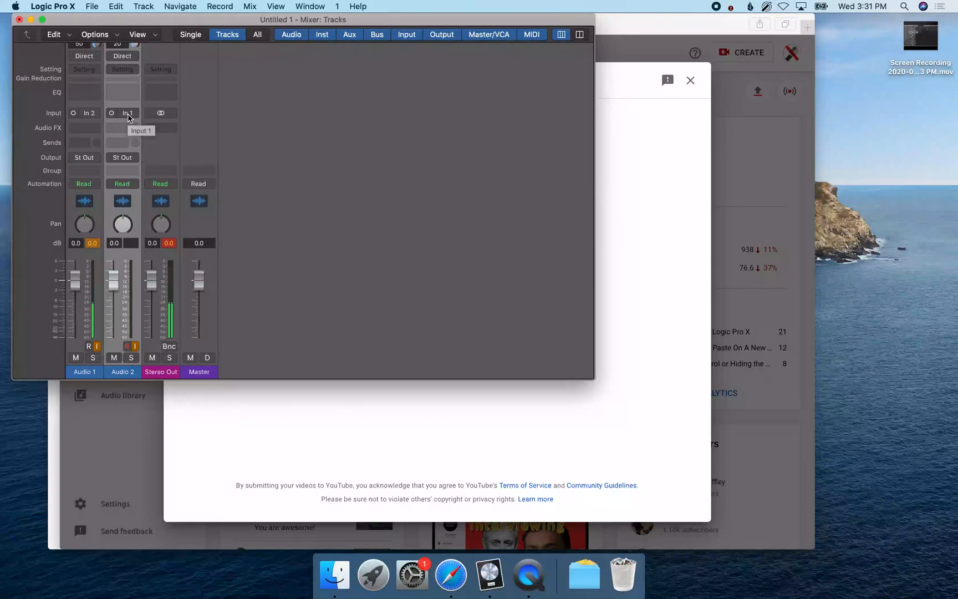
mouse_move(118, 19)
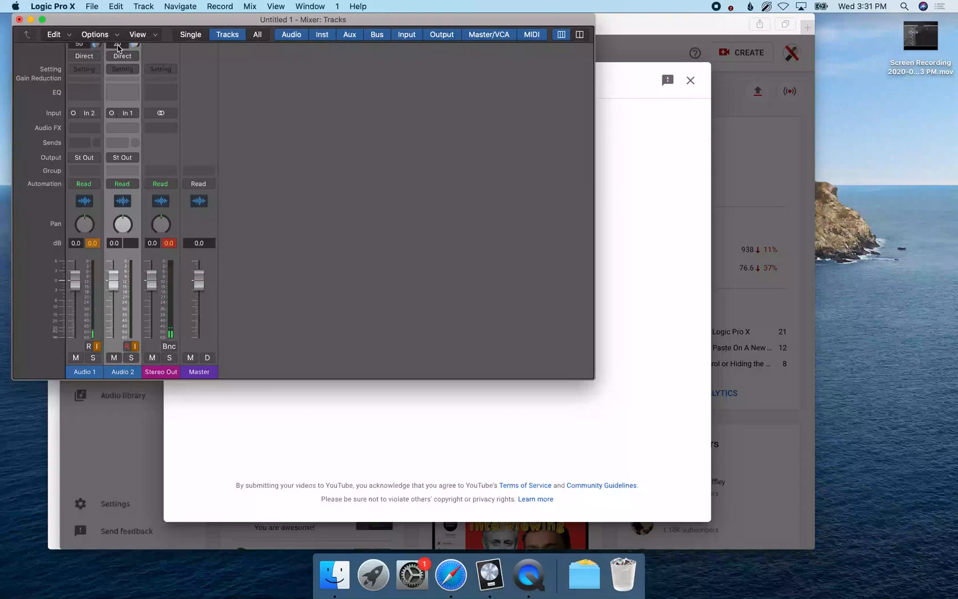
mouse_move(118, 47)
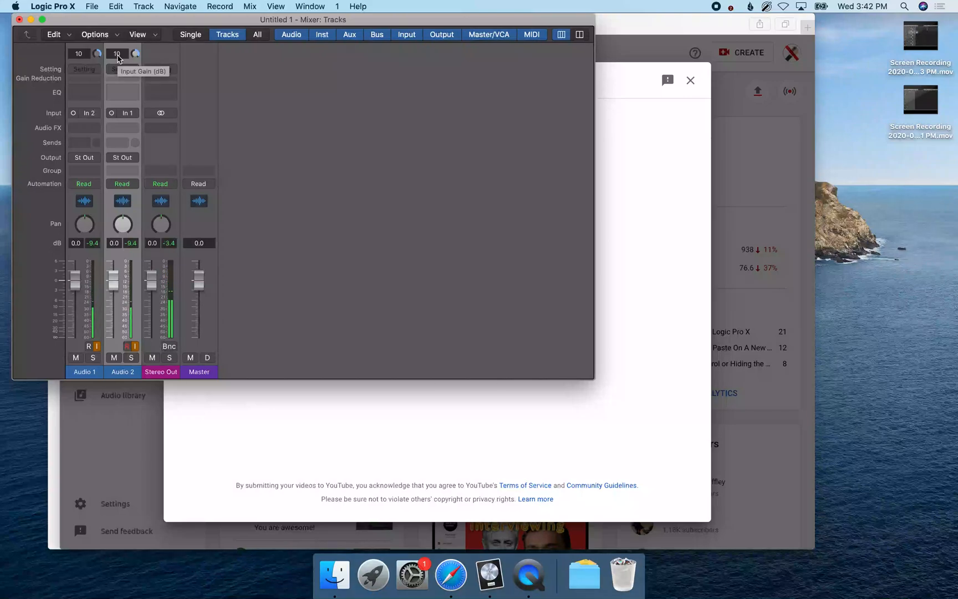
Lower Audio 2's input gain to about -12 dB.
drag(116, 54, 116, 67)
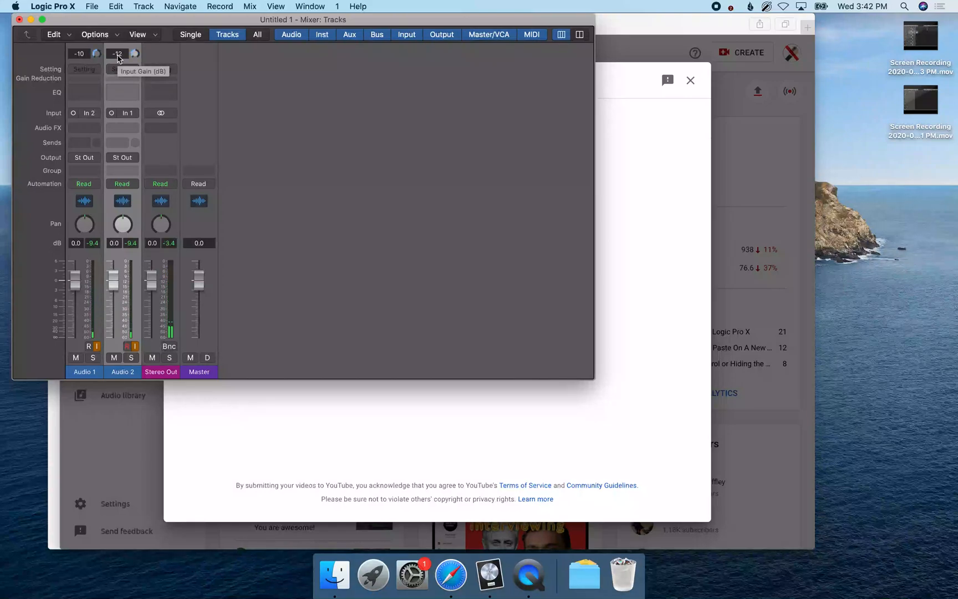